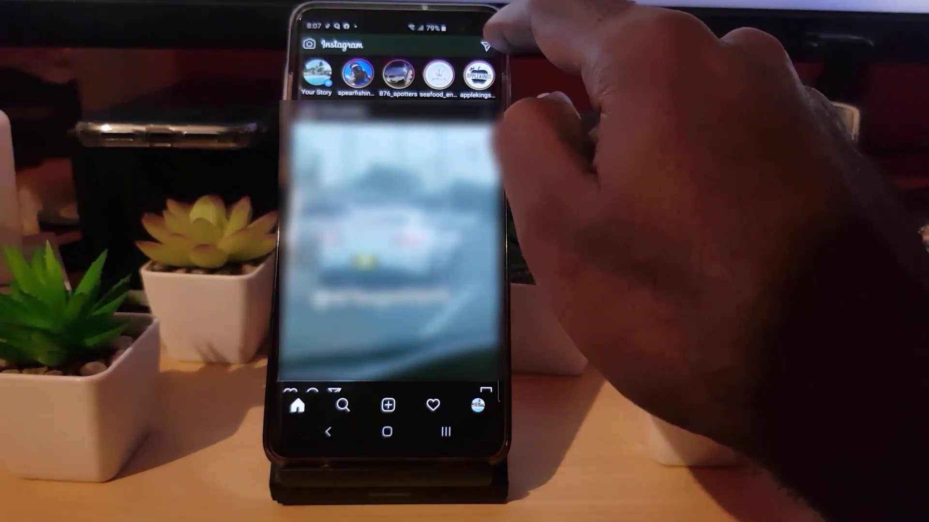
- Go from the home feed into Direct messages and on to the Message Requests list
click(485, 44)
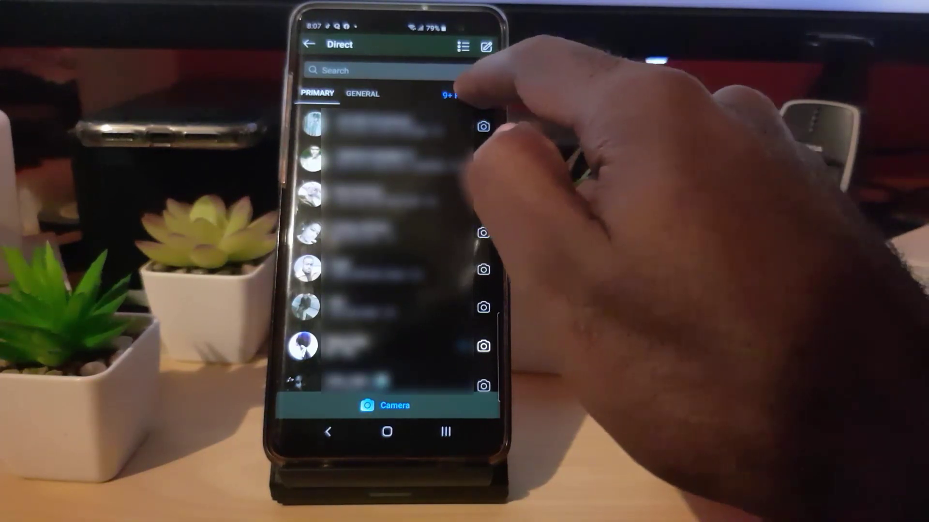
click(449, 95)
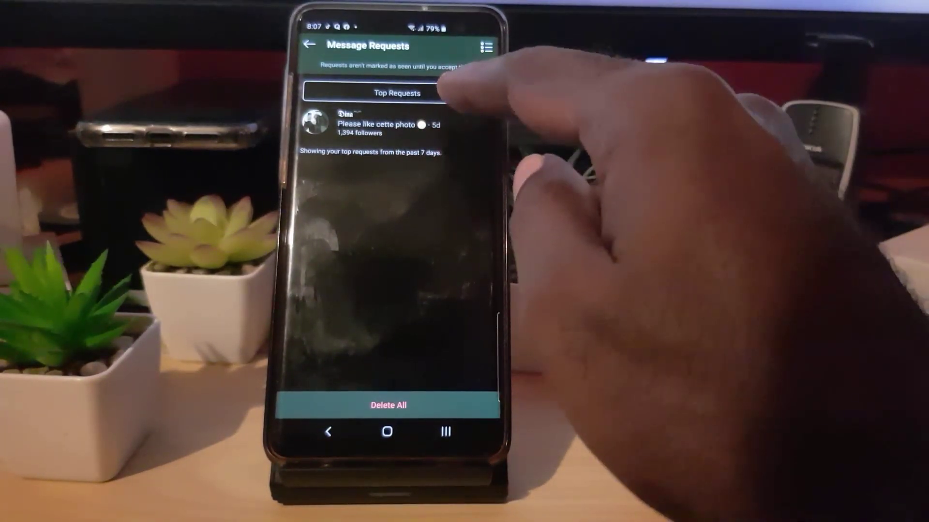
click(485, 44)
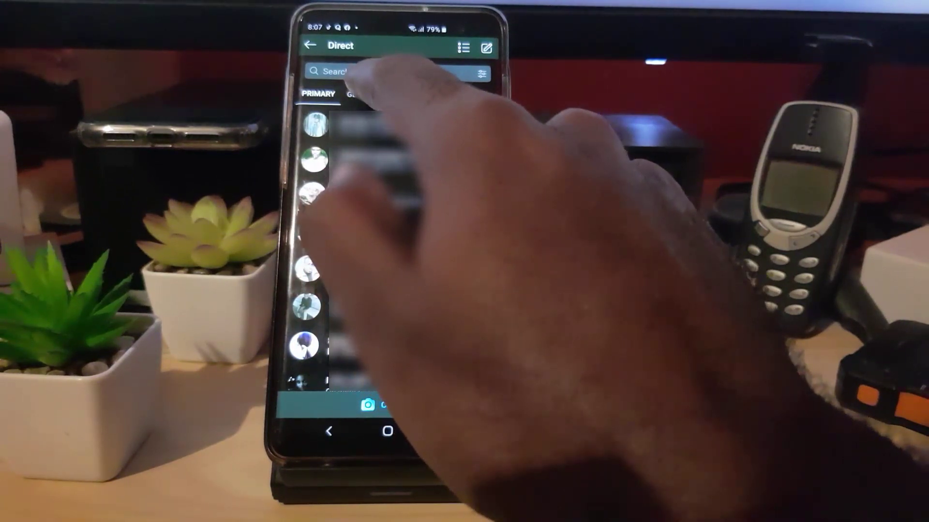
click(362, 95)
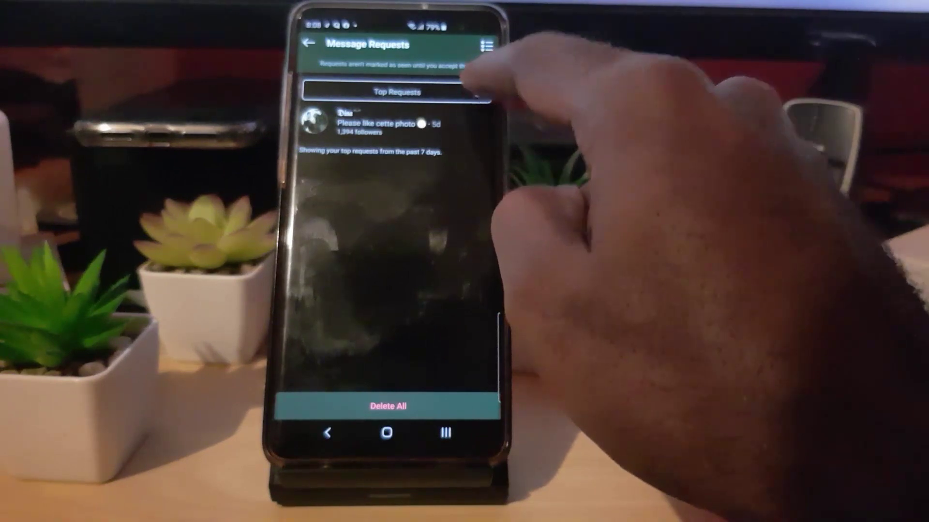
- Show the request filter sheet offering All Requests and Top Requests
click(397, 92)
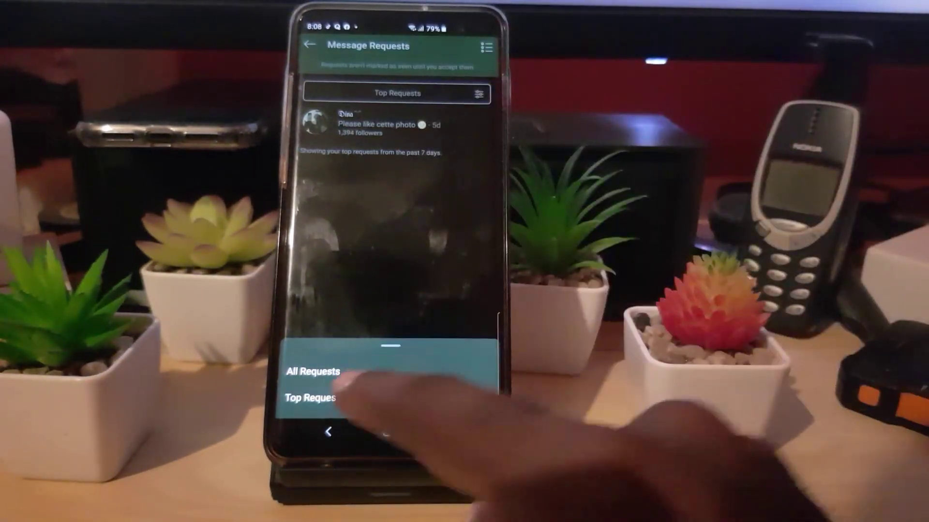